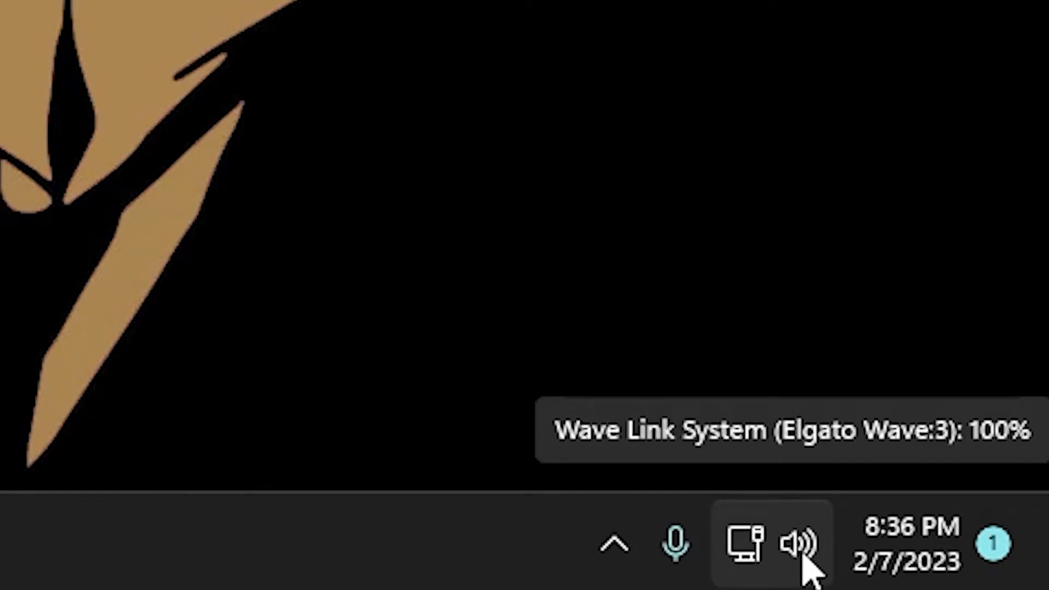
# Reach Sound settings from the taskbar speaker icon's menu.
pyautogui.rightClick(797, 542)
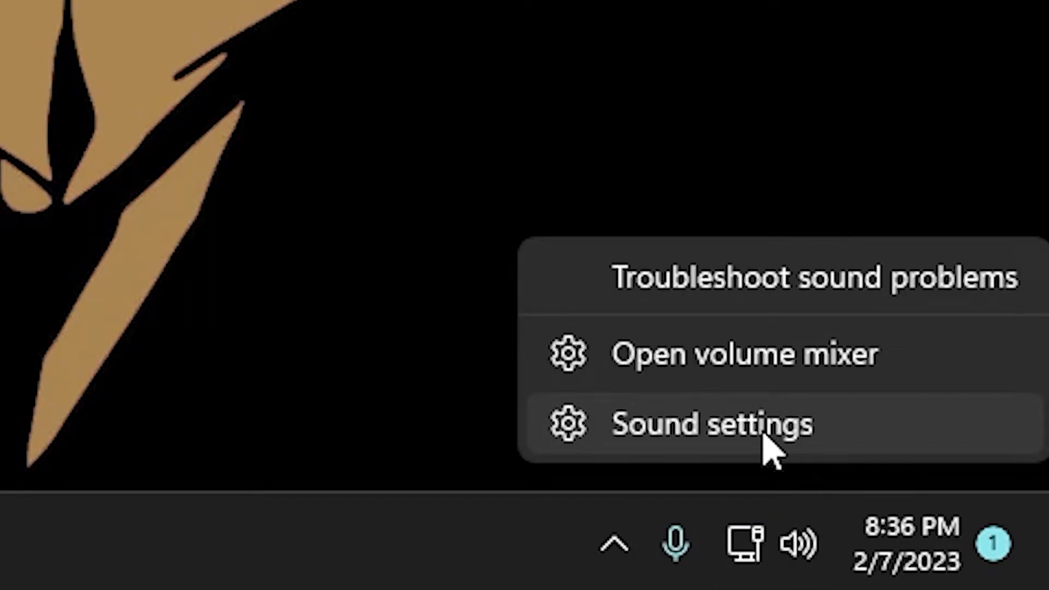
pyautogui.click(713, 425)
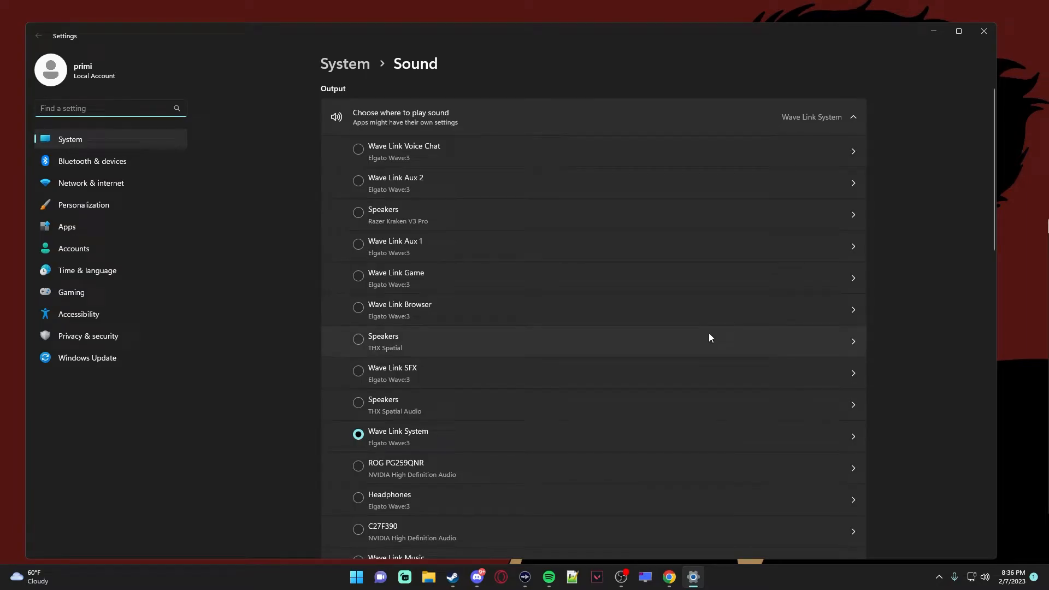
# Reach Game Capture HD60 X properties via More sound settings and the Recording list.
pyautogui.scroll(-3)
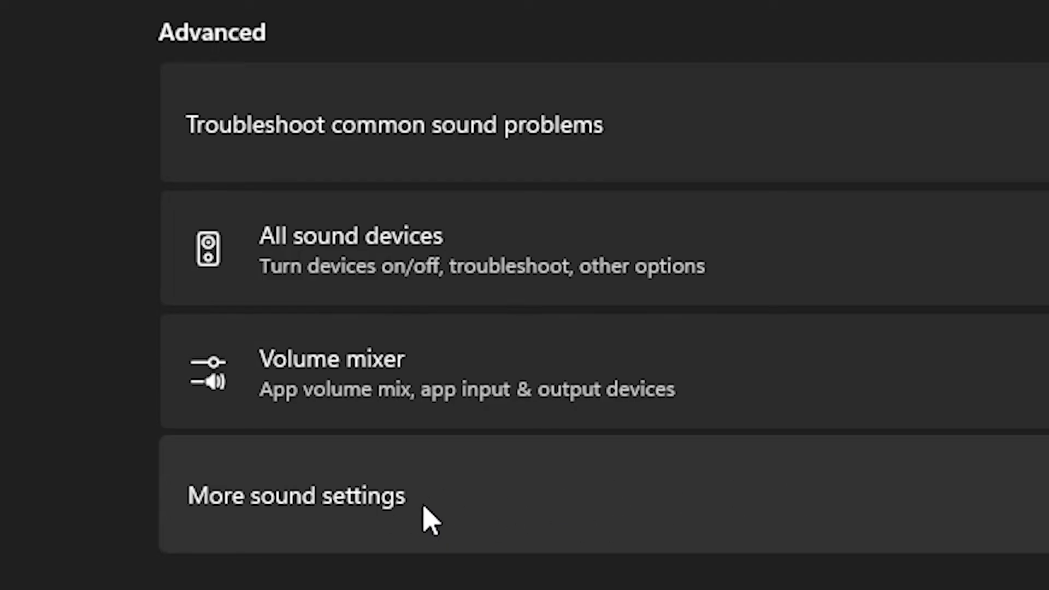
pyautogui.click(297, 497)
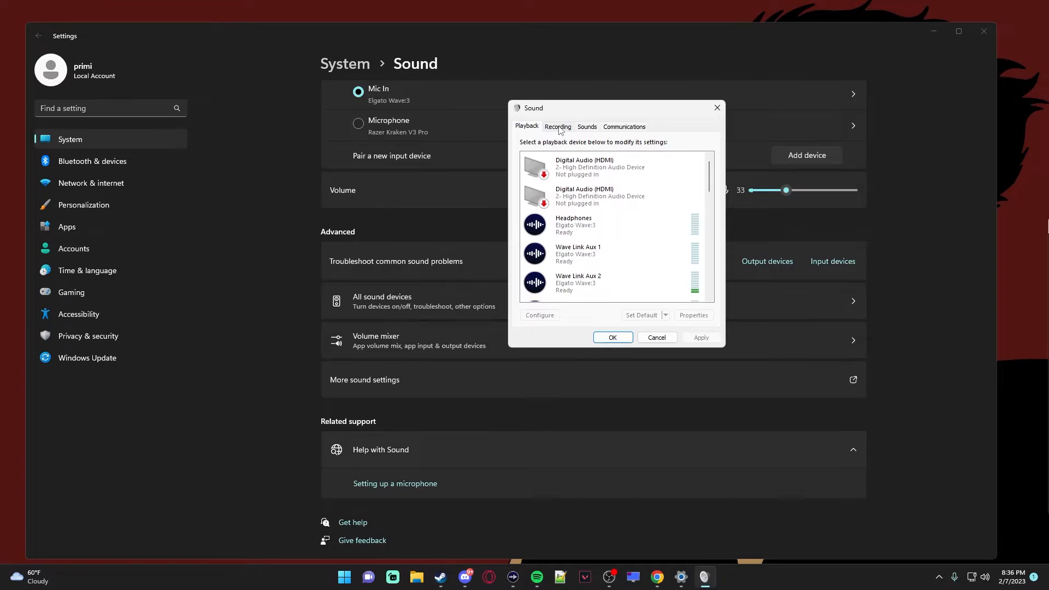
pyautogui.click(558, 127)
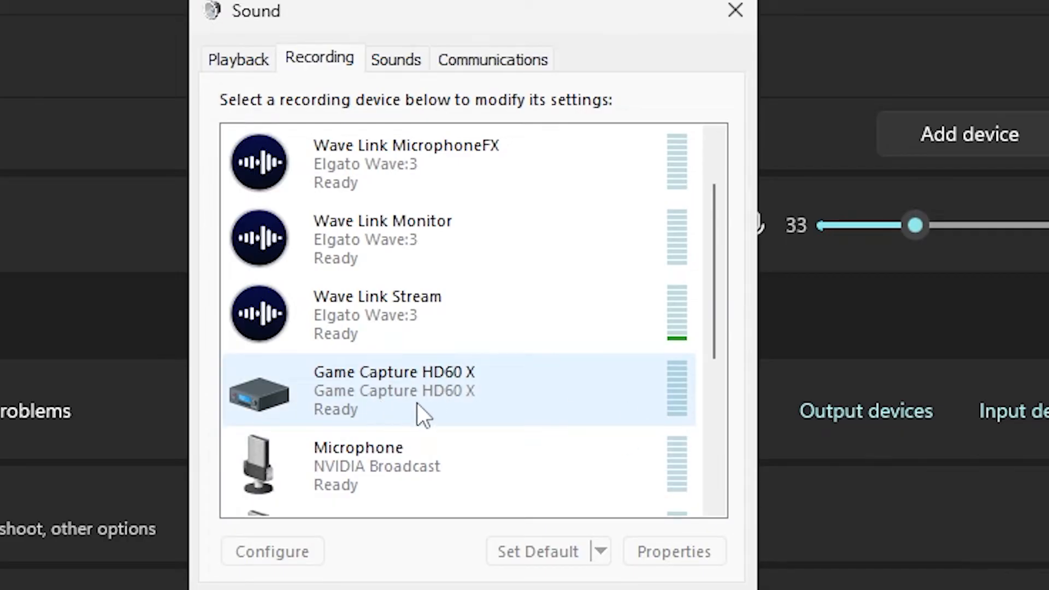
pyautogui.click(672, 551)
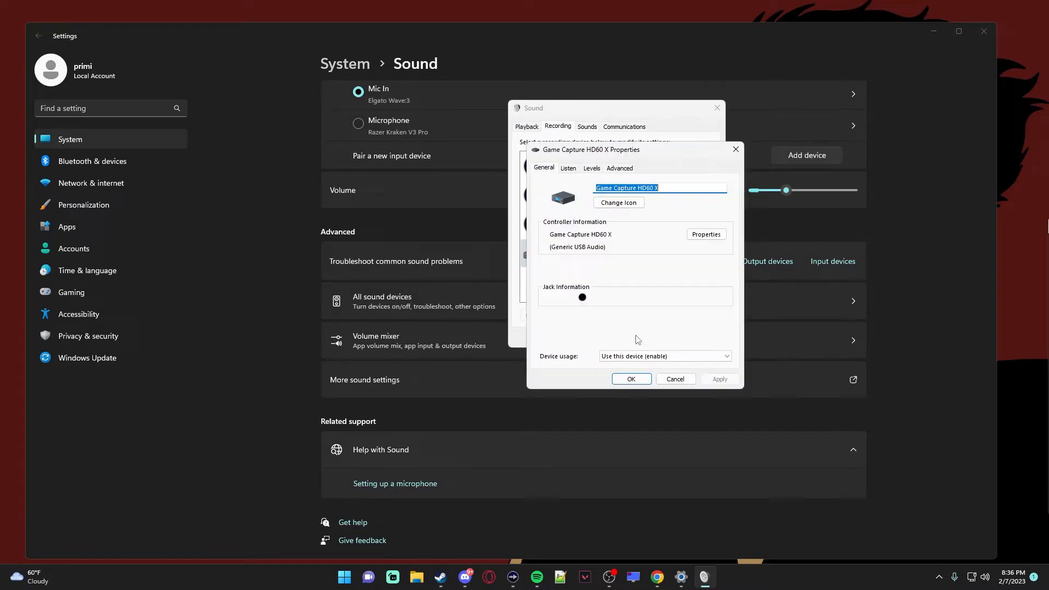
# Enable 'Listen to this device' on the Listen tab of Game Capture HD60 X.
pyautogui.click(568, 169)
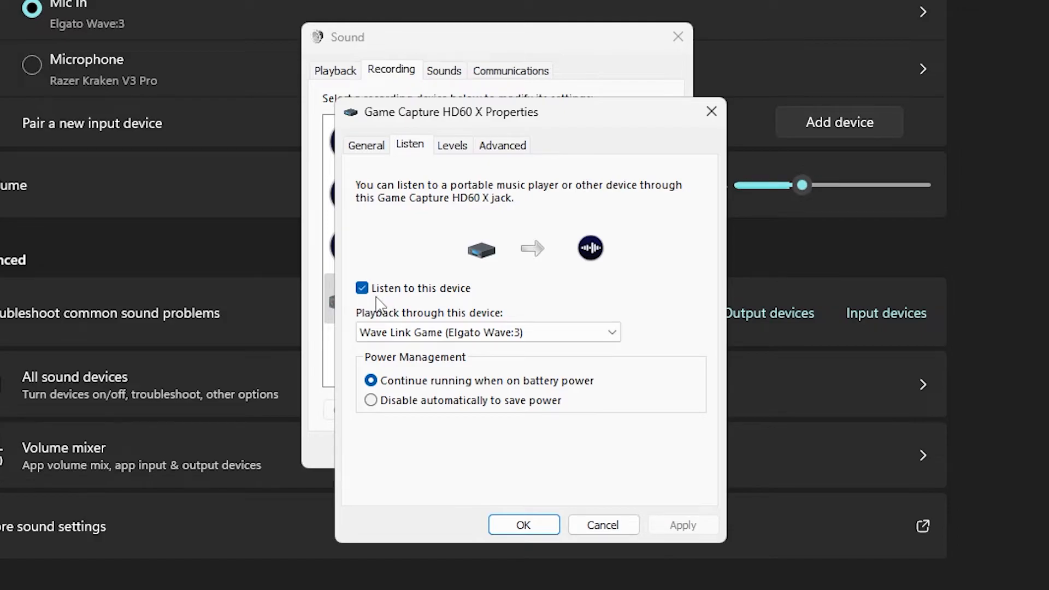
pyautogui.click(487, 332)
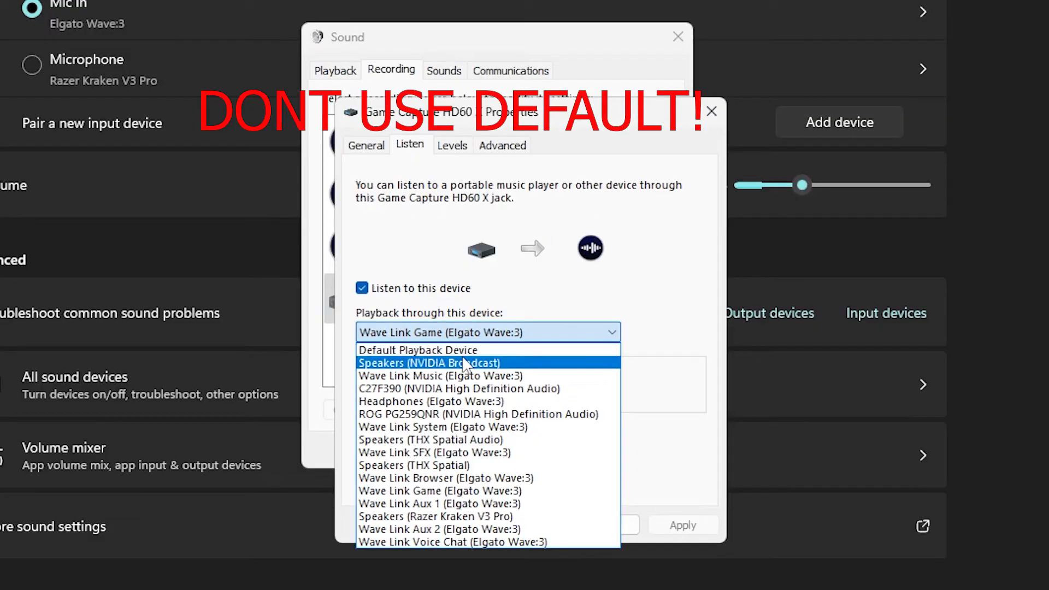
pyautogui.moveTo(417, 349)
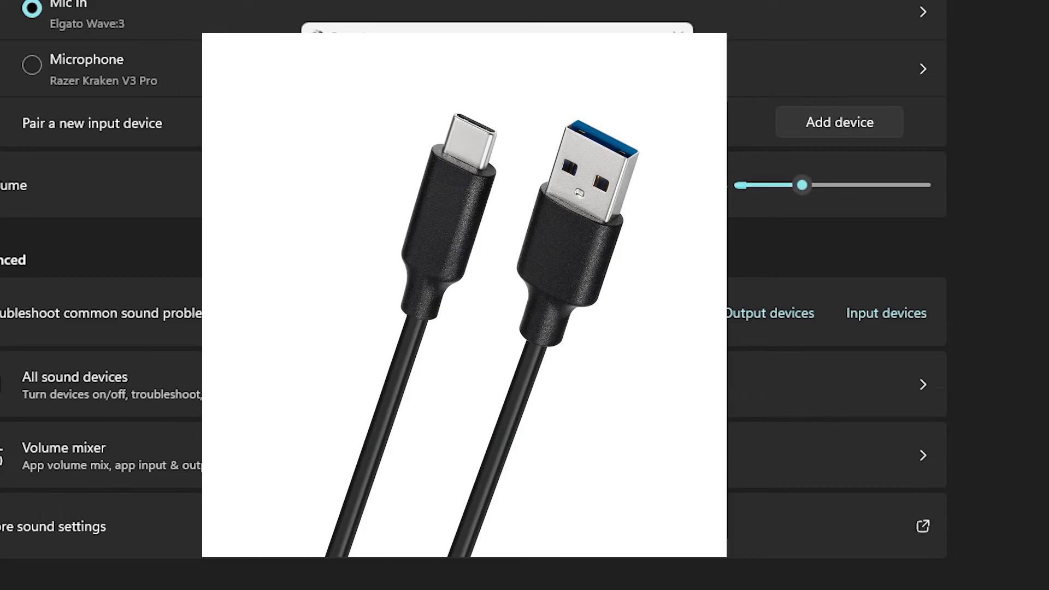
# Show the 'Playback through this device' list to choose a Wave Link output.
pyautogui.click(486, 332)
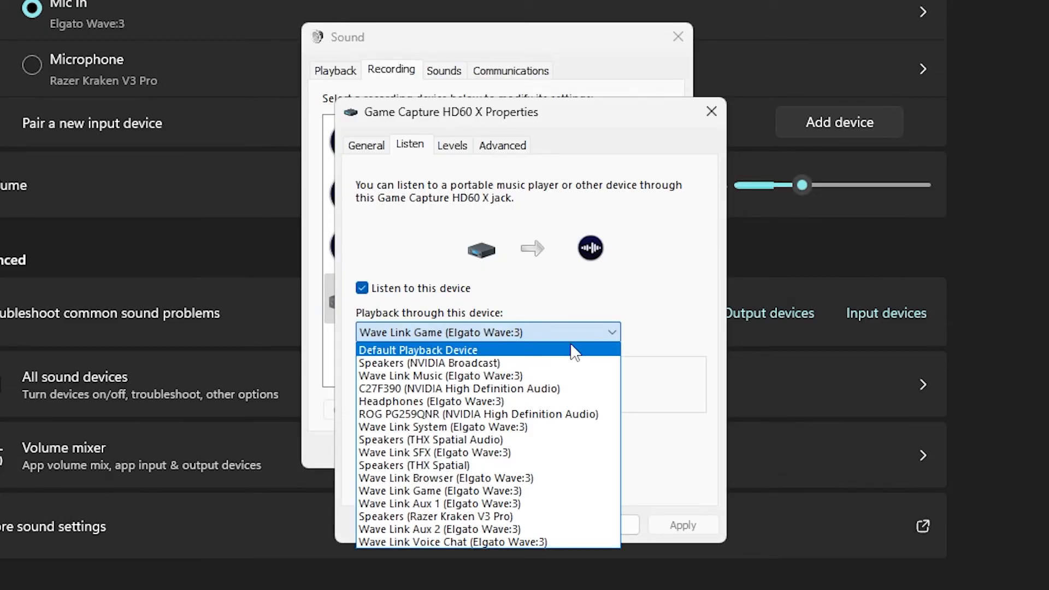